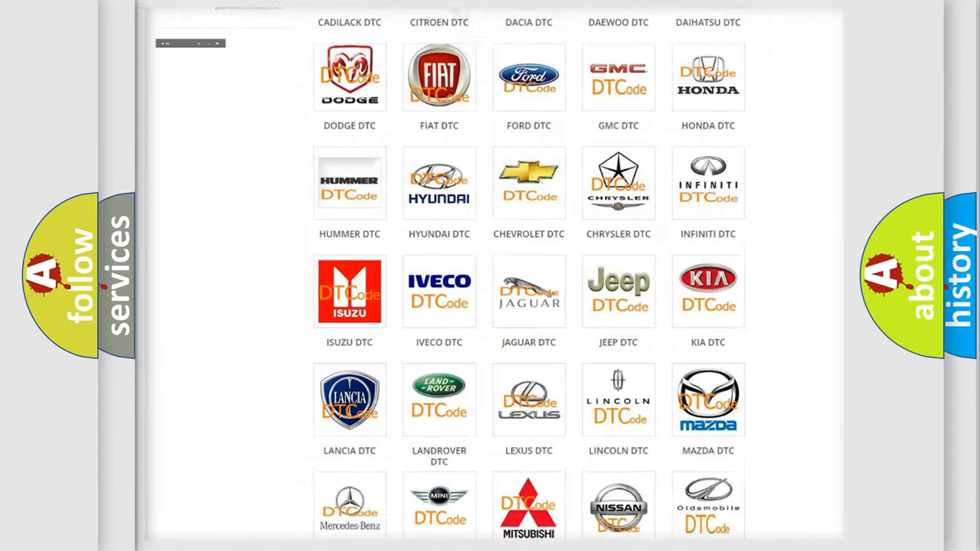
scroll(up, 3)
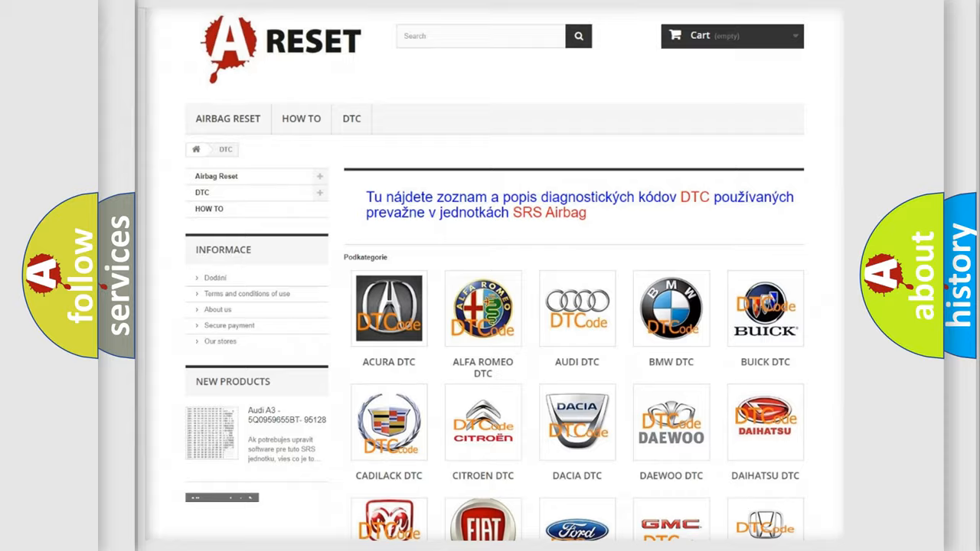
scroll(down, 3)
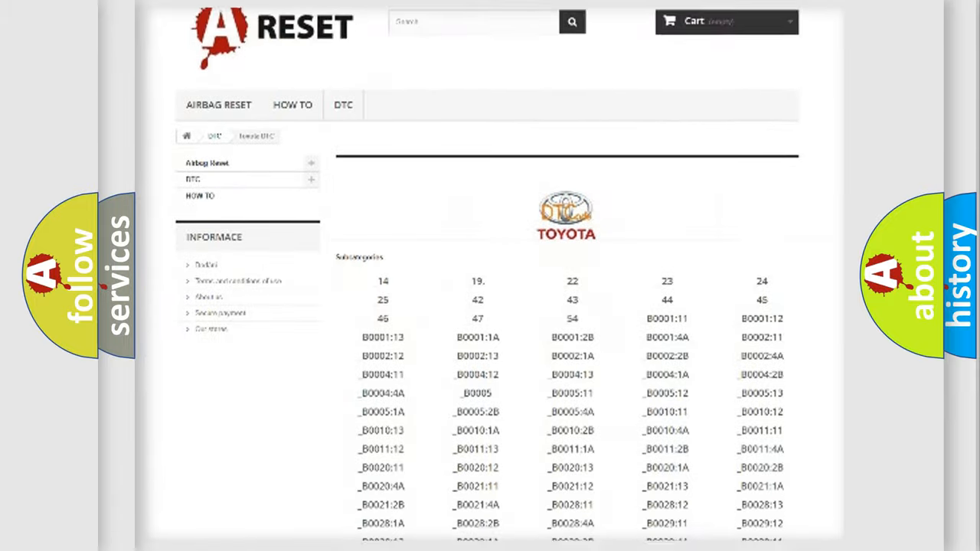
scroll(down, 3)
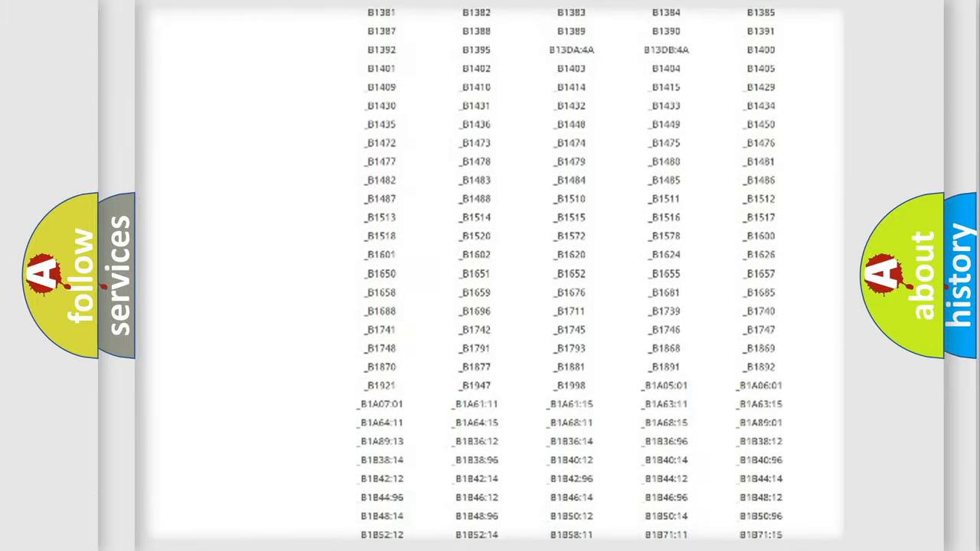
scroll(up, 3)
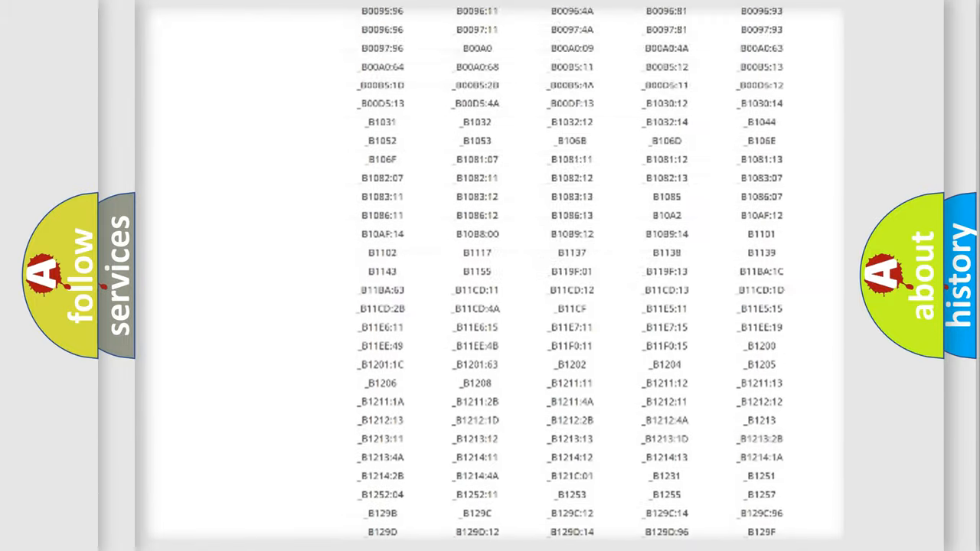
scroll(up, 3)
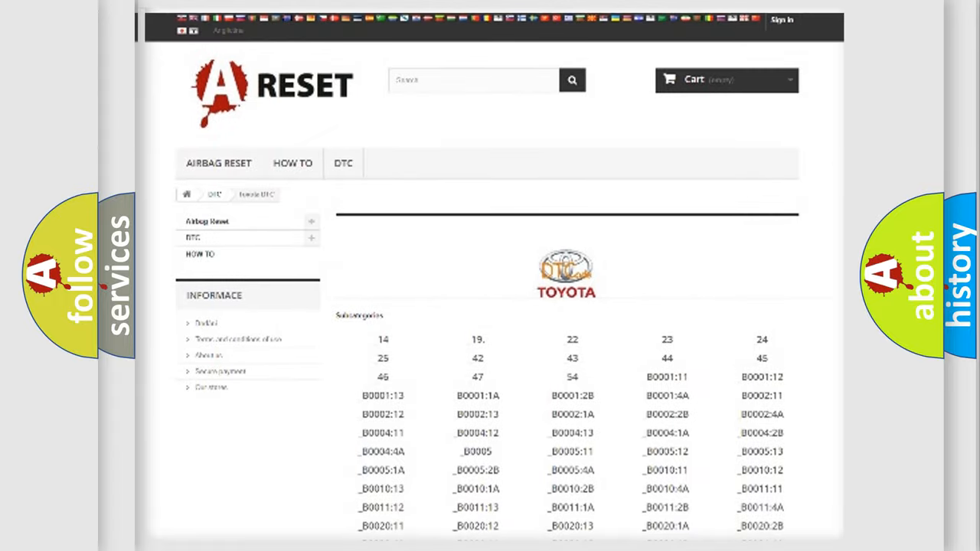